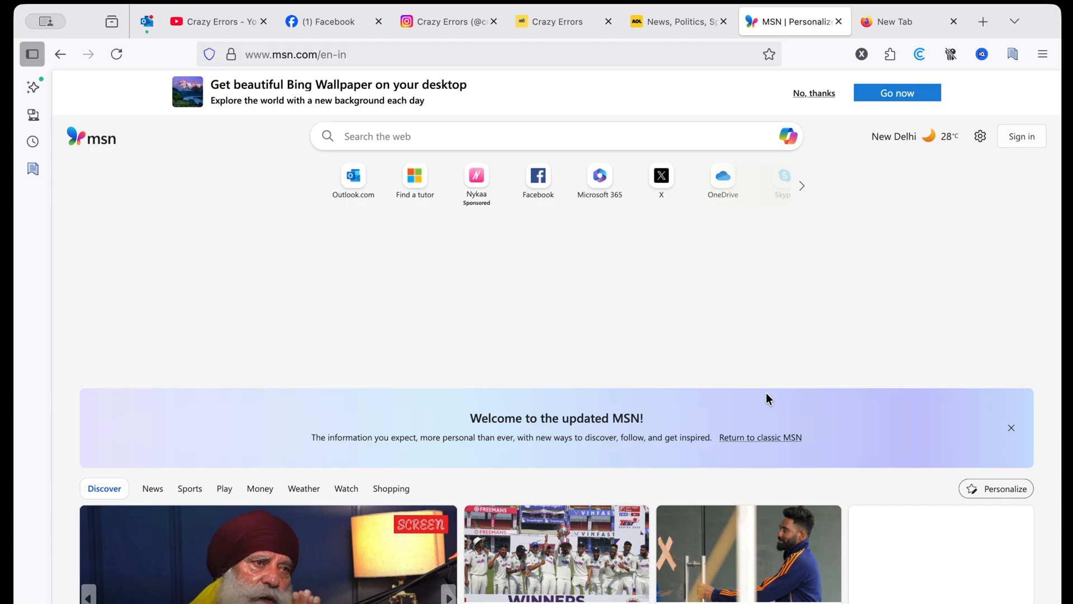
# - Close the Fast News and extra Google tabs in Chrome, leaving three tabs open
pyautogui.click(213, 21)
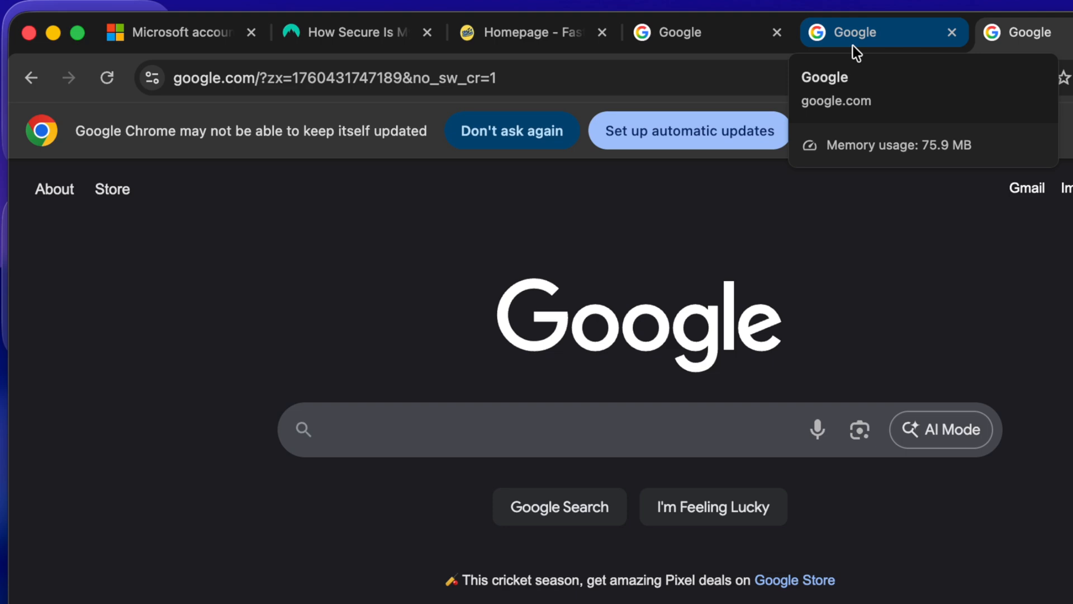
pyautogui.moveTo(355, 32)
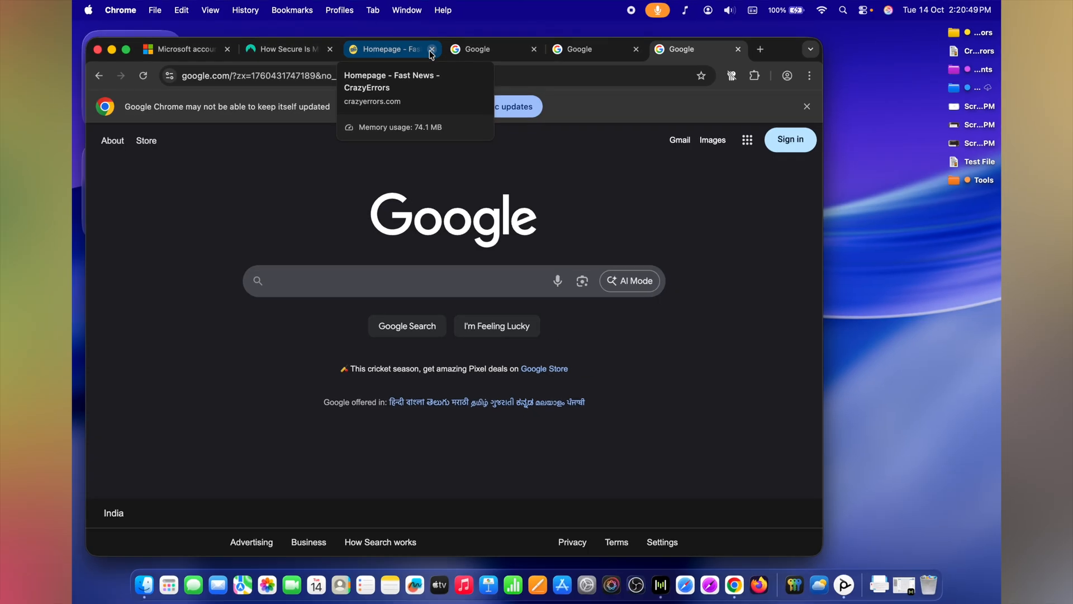
pyautogui.click(431, 48)
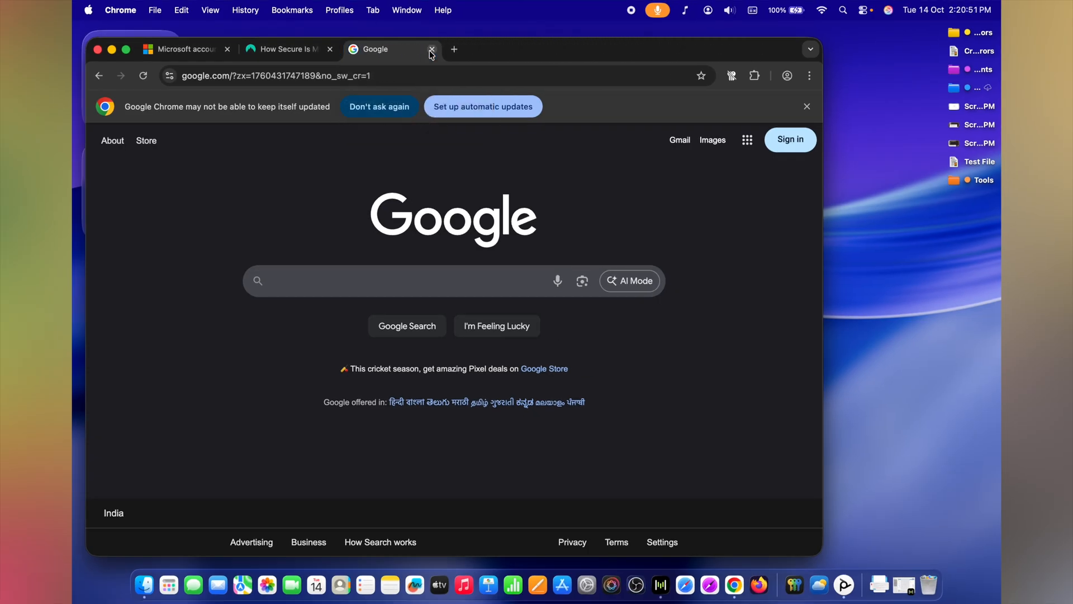
pyautogui.click(432, 48)
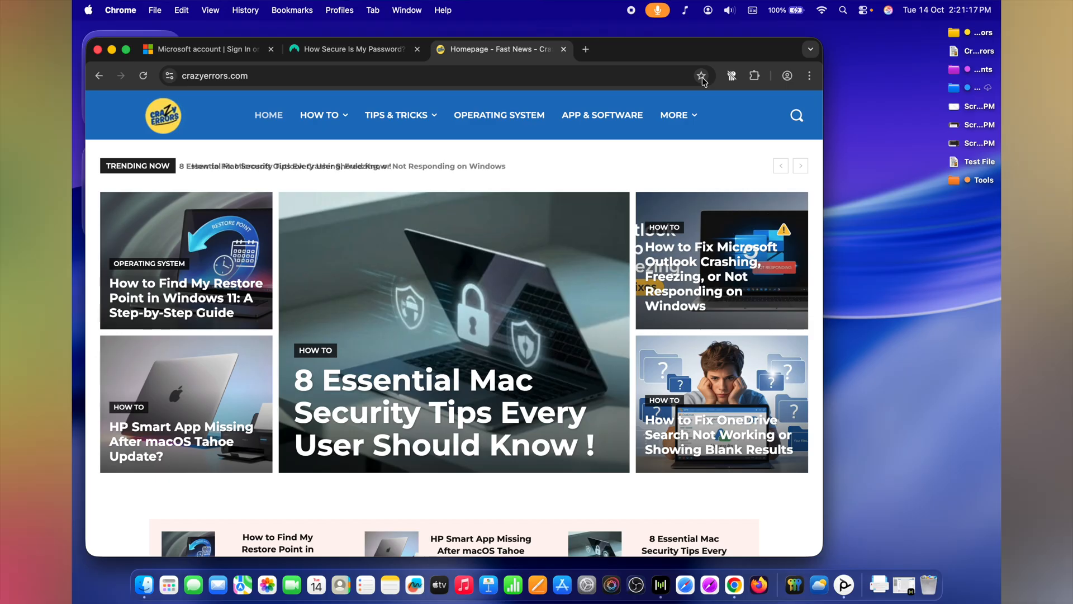
pyautogui.click(702, 75)
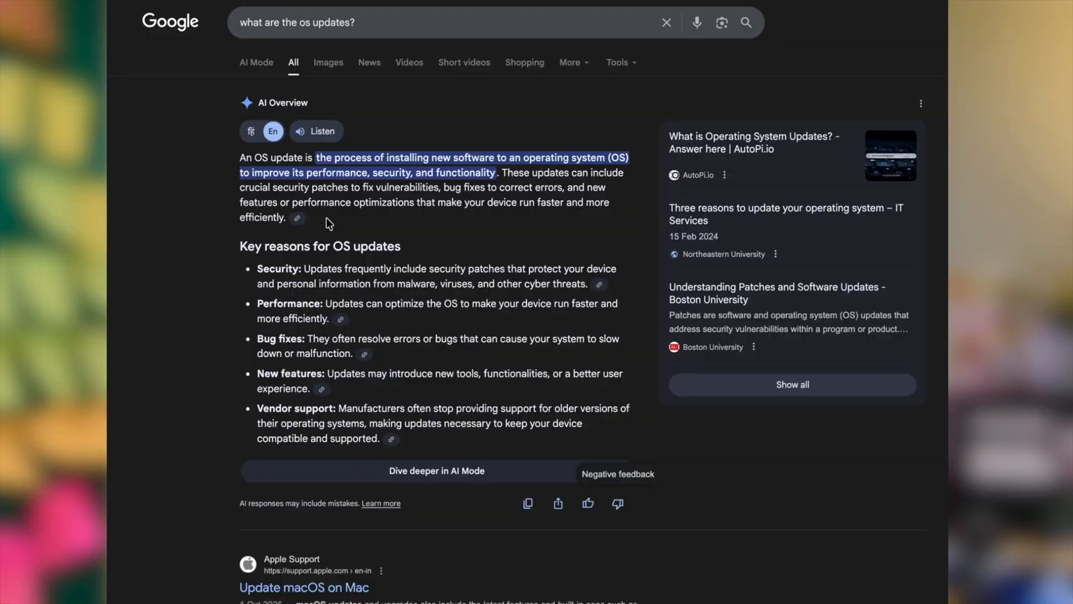
# - Highlight a word in the AI Overview explaining what OS updates are
pyautogui.doubleClick(273, 157)
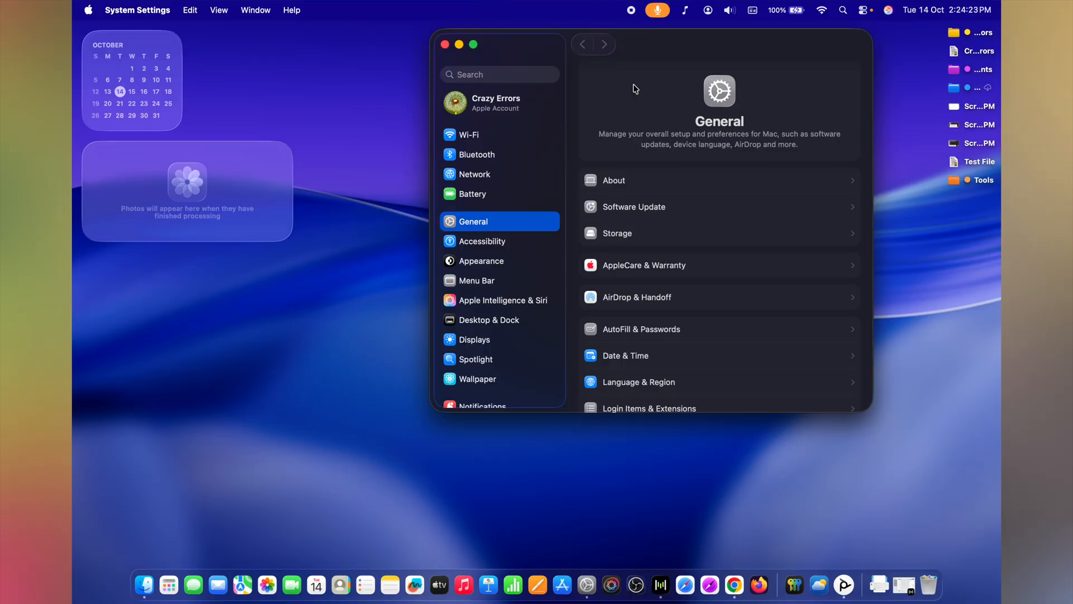
pyautogui.moveTo(547, 232)
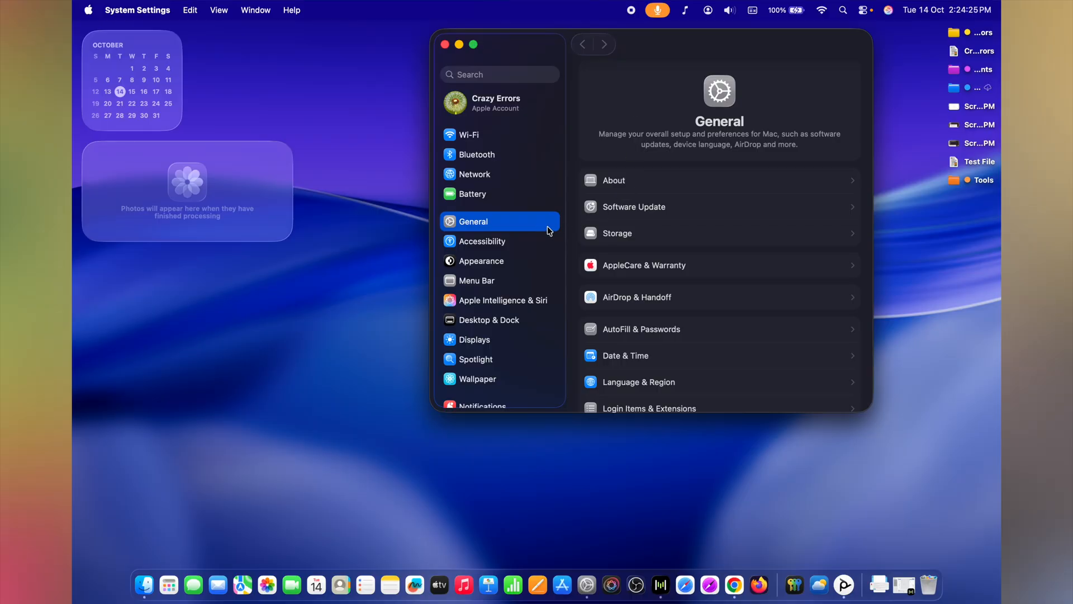
# - In Software Update's automatic options, switch on 'Download new updates when available'
pyautogui.click(633, 205)
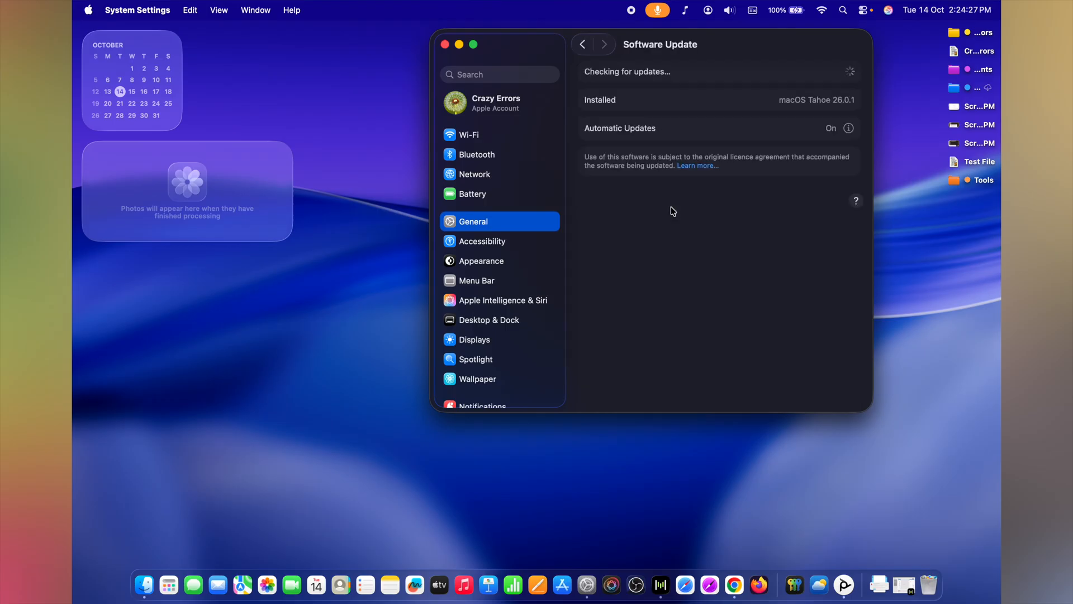
pyautogui.moveTo(769, 90)
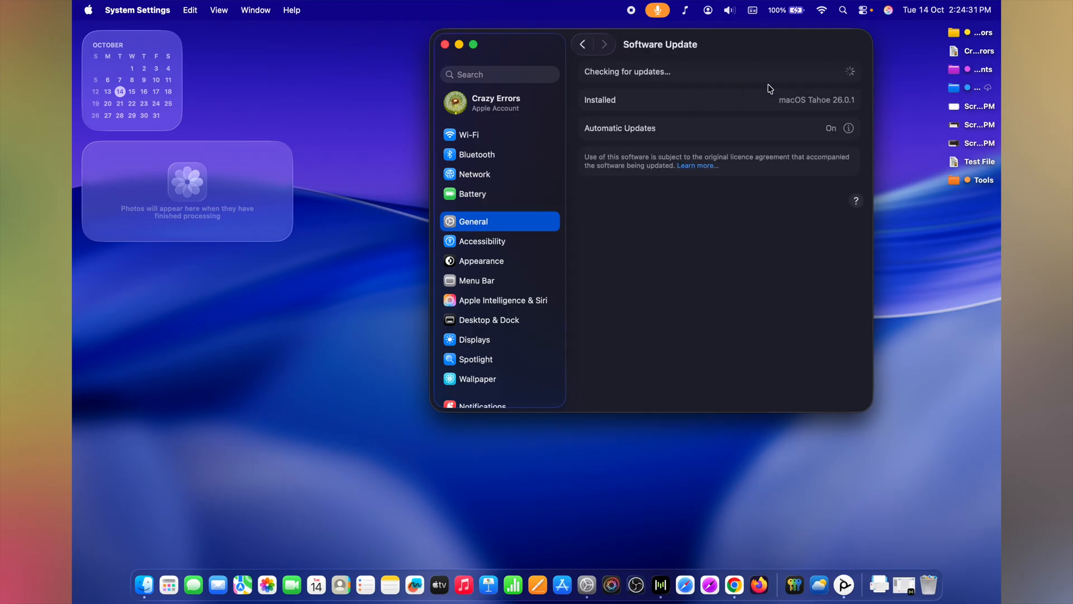
pyautogui.click(848, 127)
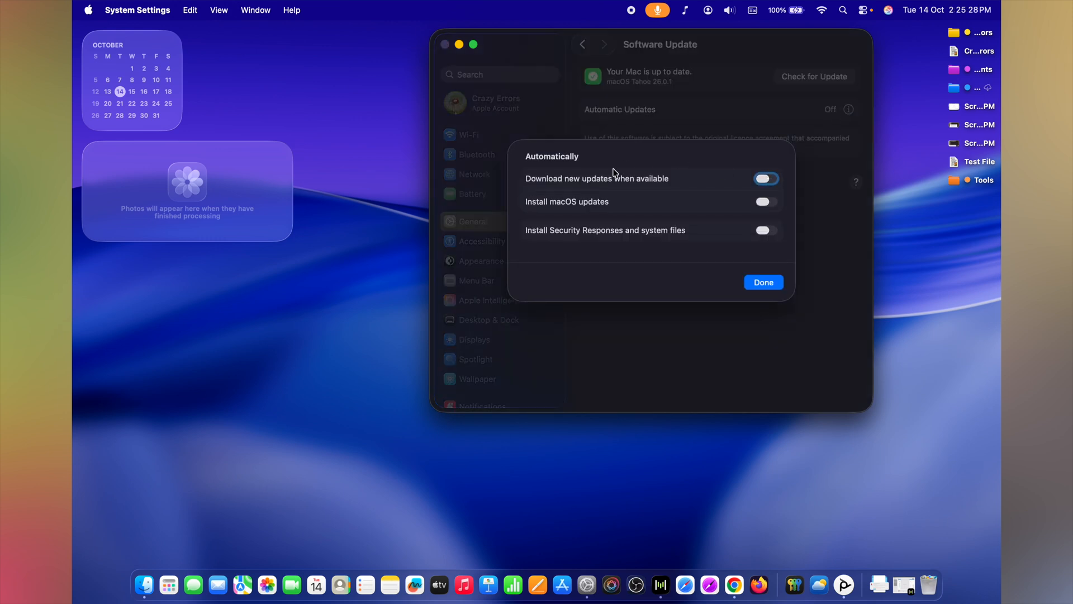
pyautogui.moveTo(606, 187)
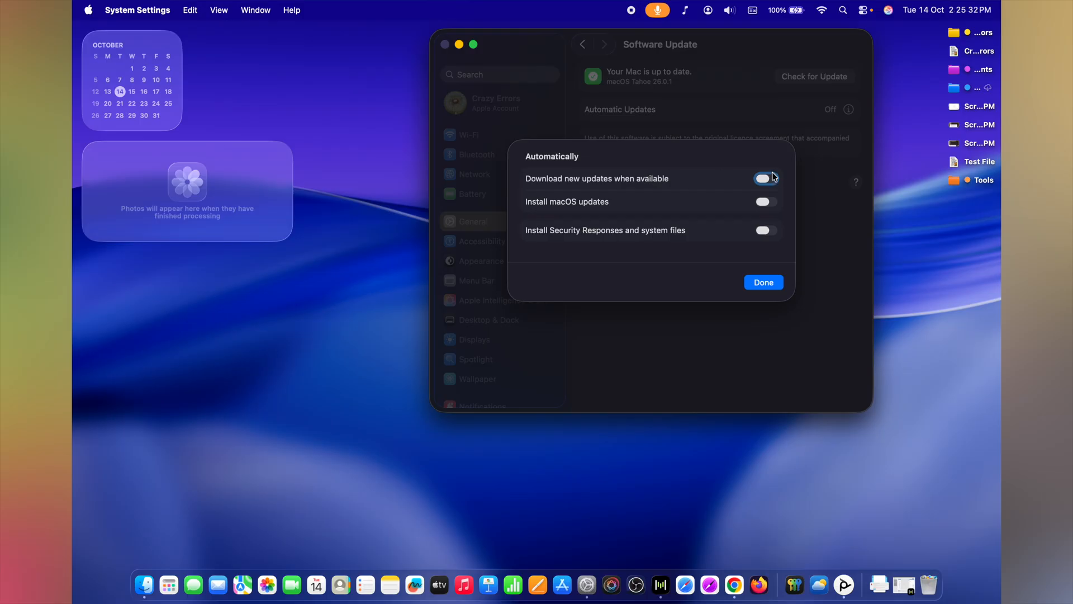
pyautogui.click(765, 230)
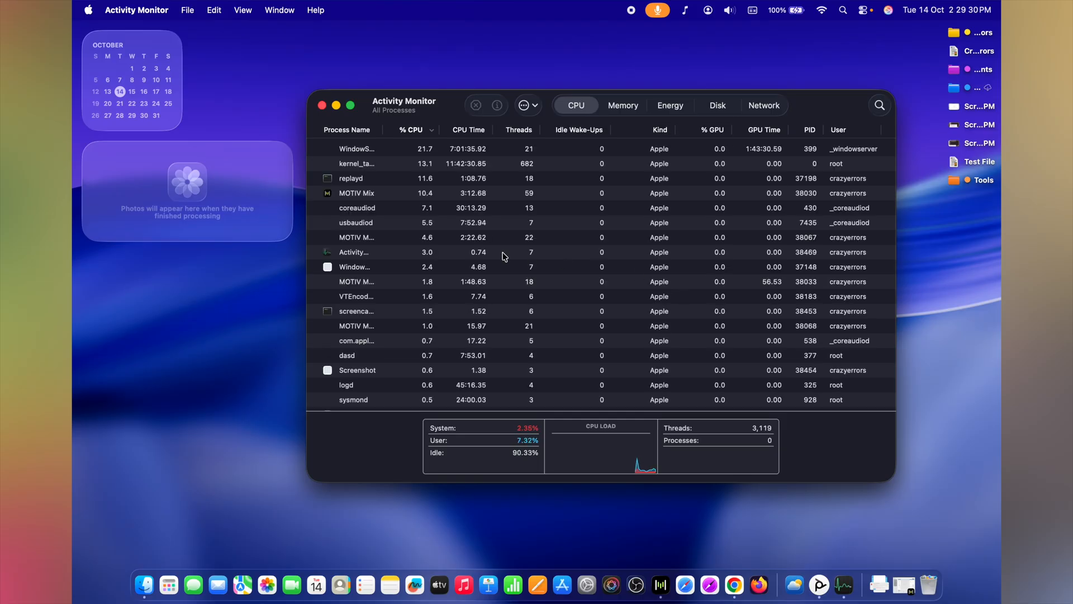
pyautogui.moveTo(492, 313)
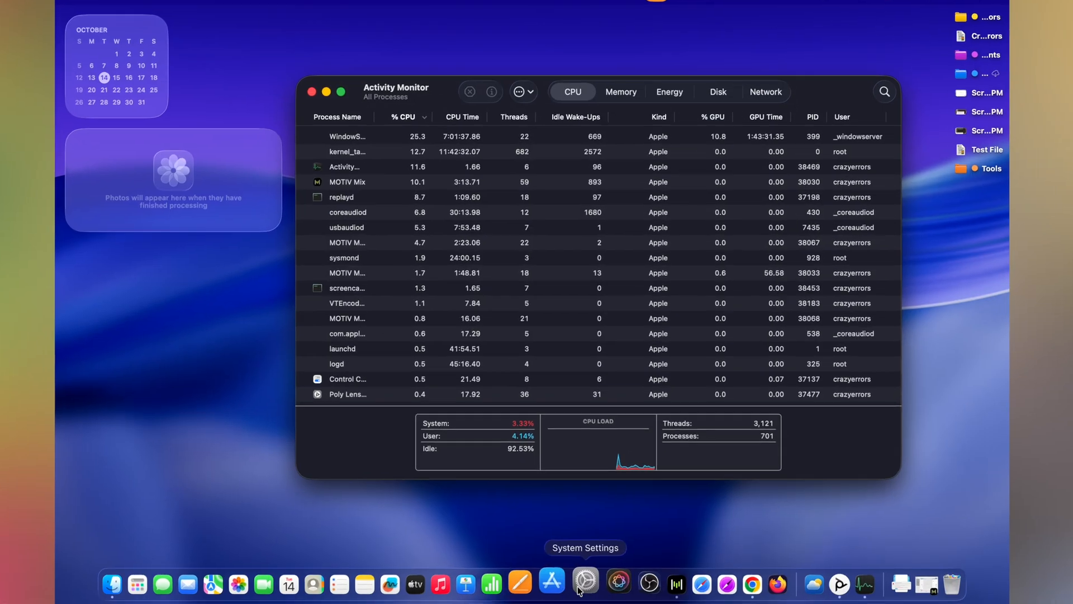
# - In Login Items & Extensions, switch off IDrive background activity and authenticate the change
pyautogui.click(585, 584)
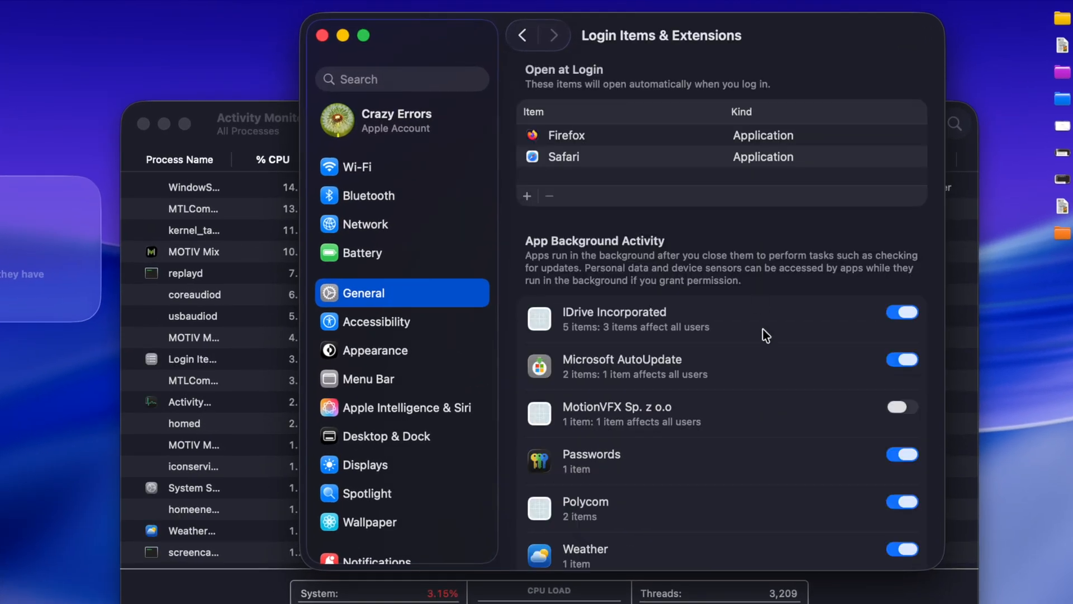
pyautogui.scroll(-3)
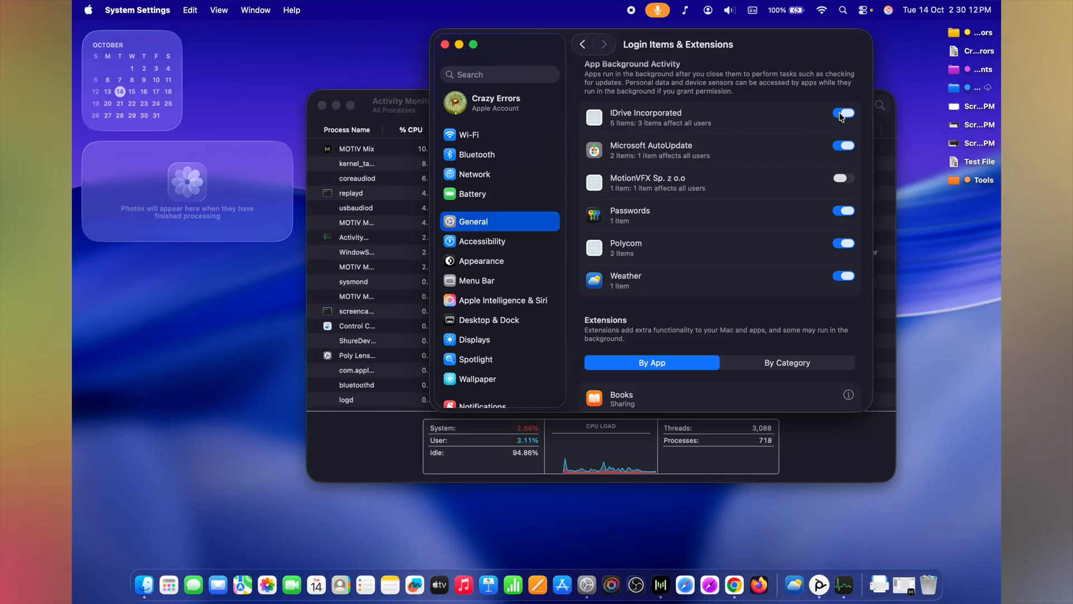
pyautogui.click(843, 113)
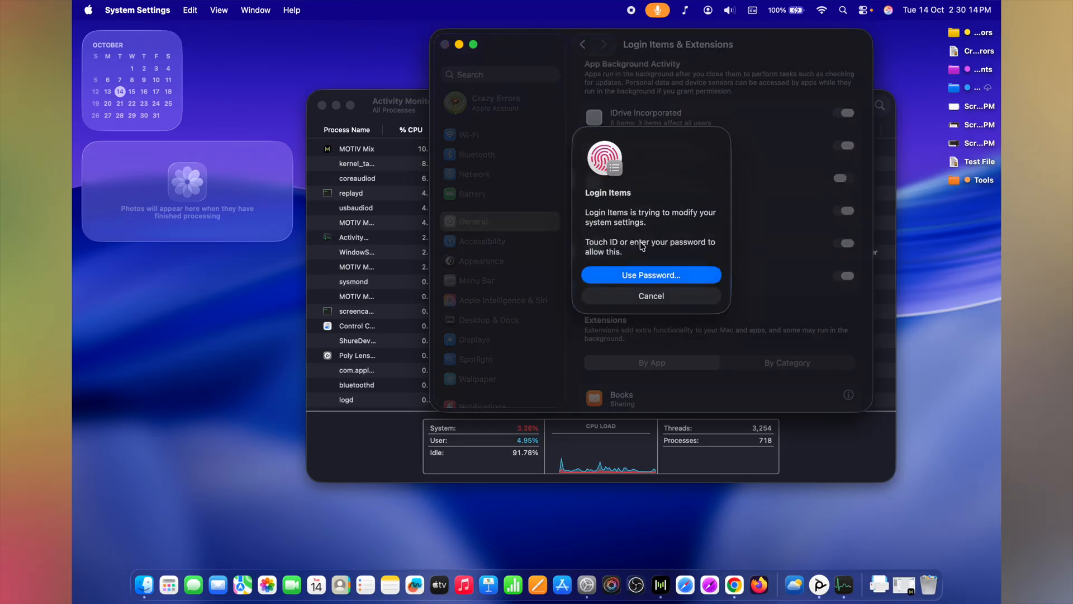
pyautogui.click(650, 296)
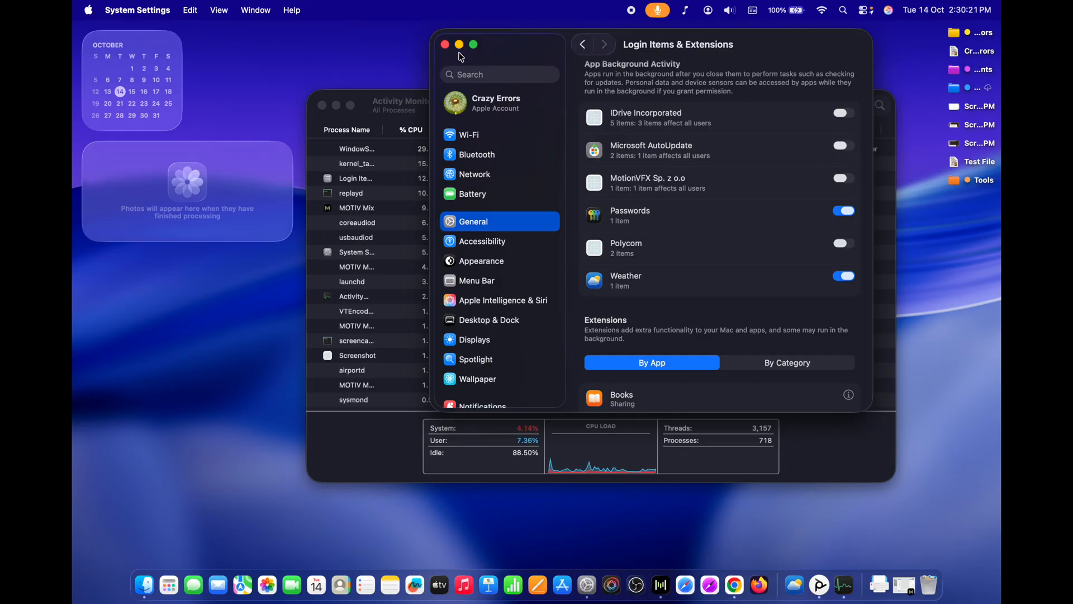
pyautogui.click(414, 585)
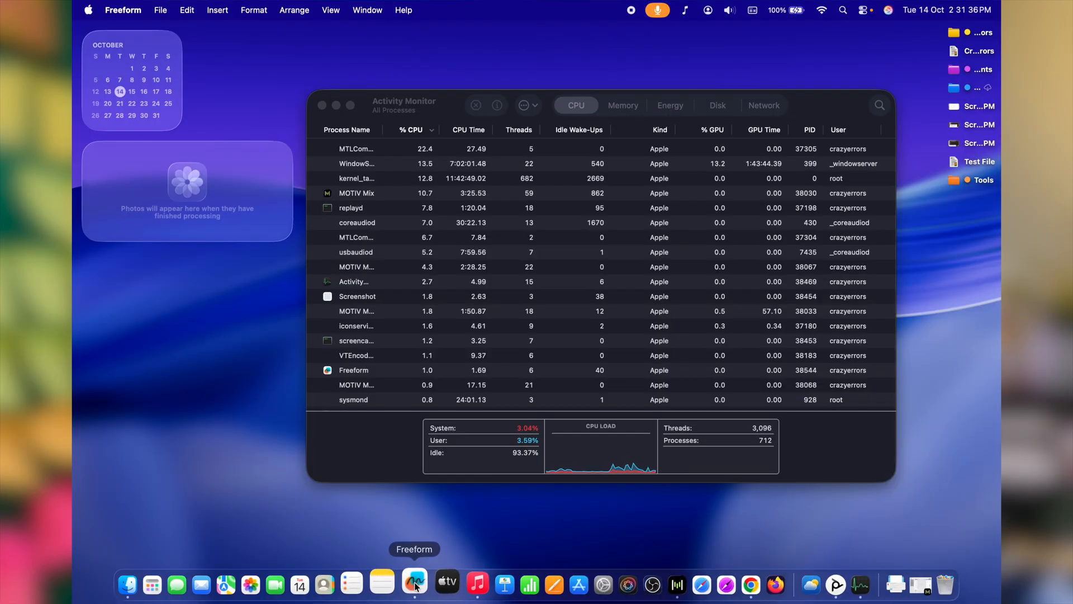
# - Quit Freeform from its Dock icon menu
pyautogui.rightClick(414, 584)
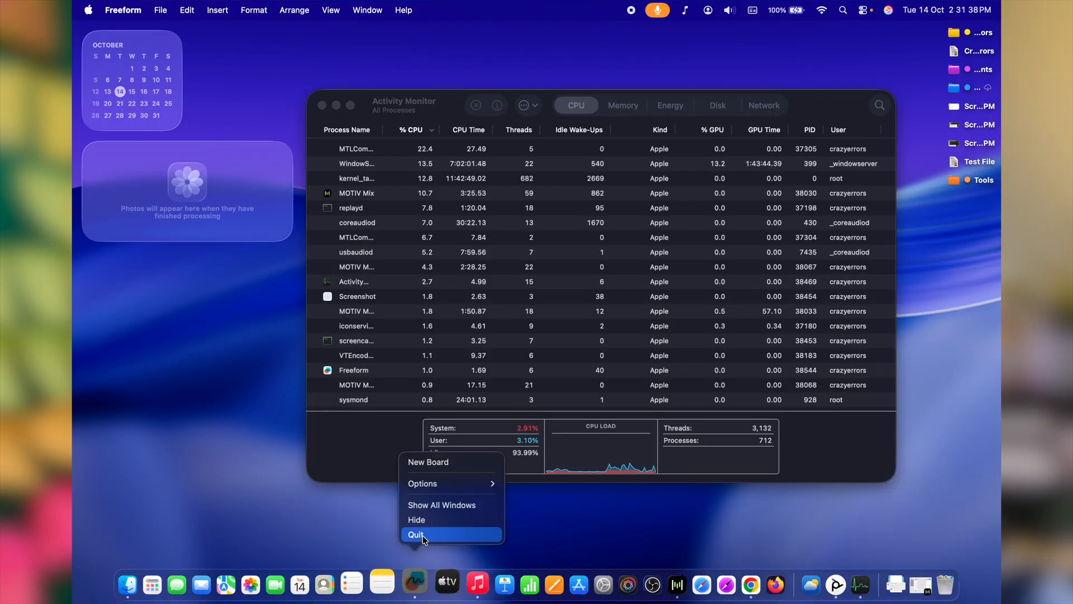
pyautogui.click(416, 534)
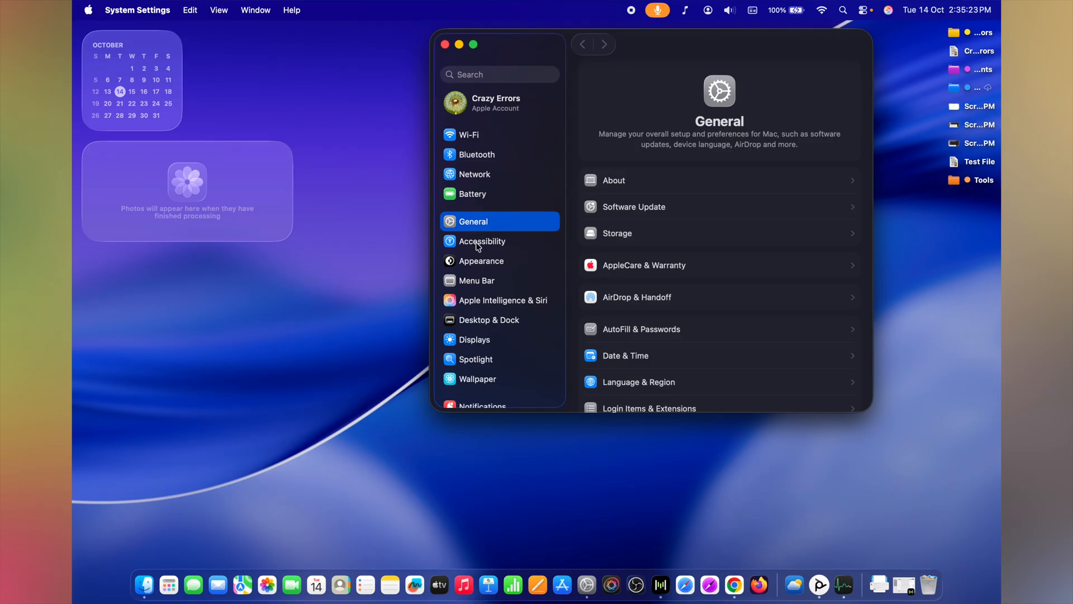
# - Switch on Reduce transparency in Accessibility > Display
pyautogui.click(482, 241)
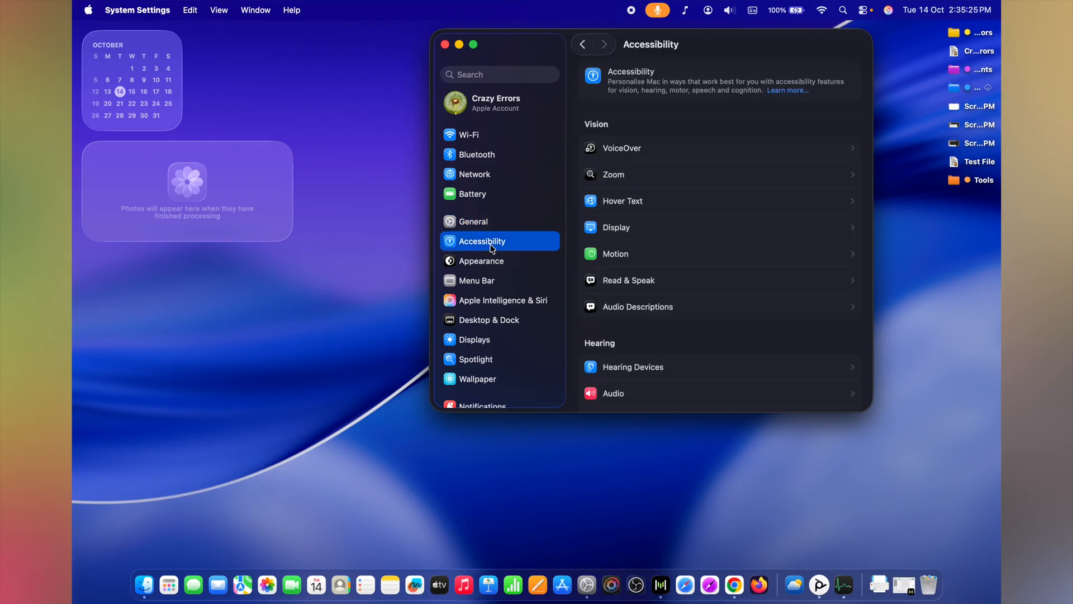
pyautogui.click(614, 227)
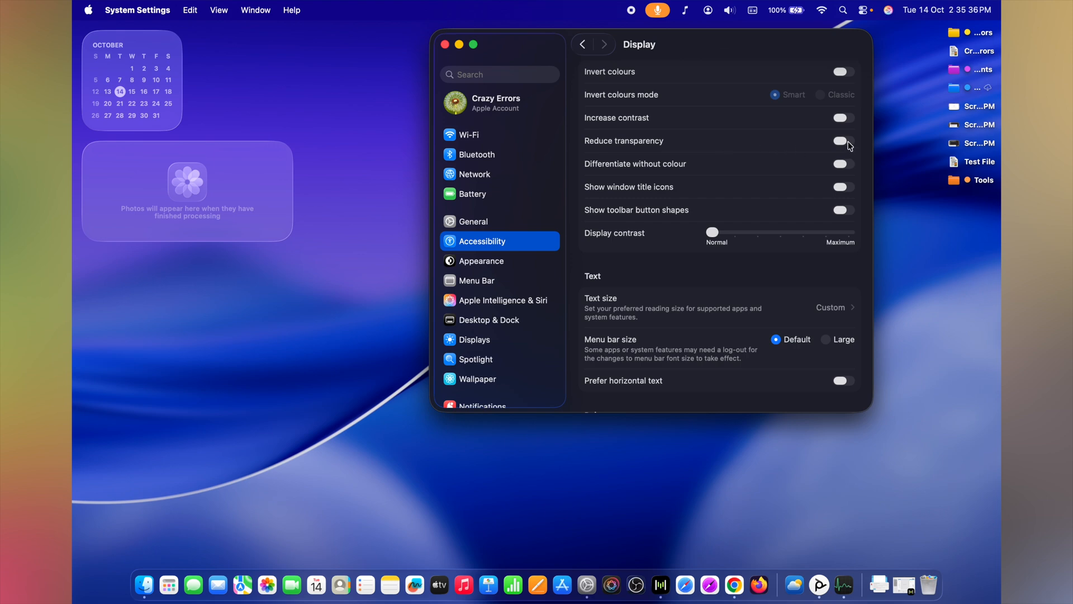
pyautogui.click(843, 141)
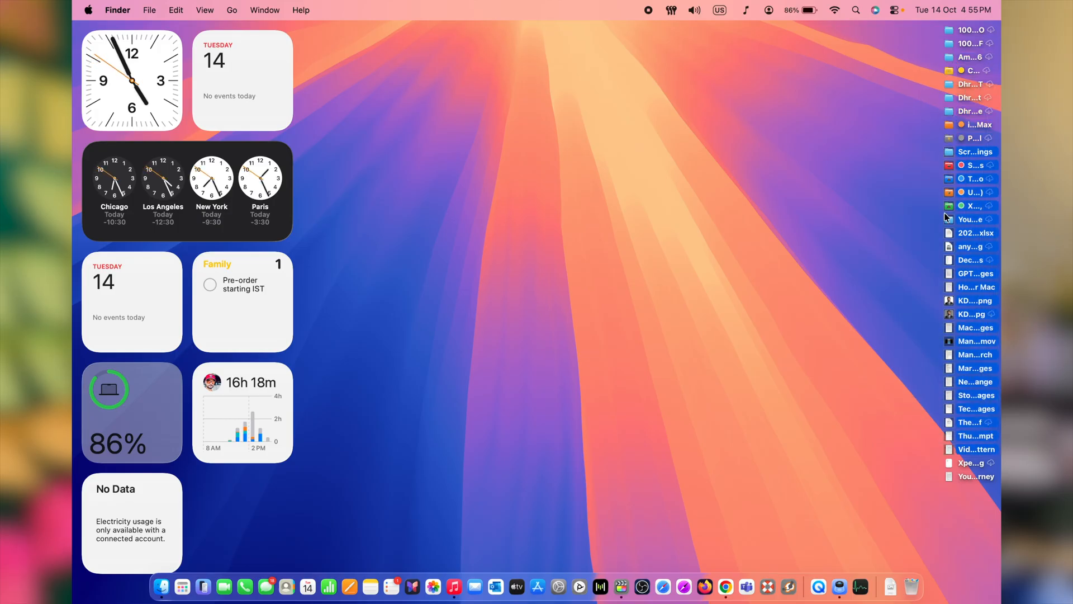
pyautogui.moveTo(938, 99)
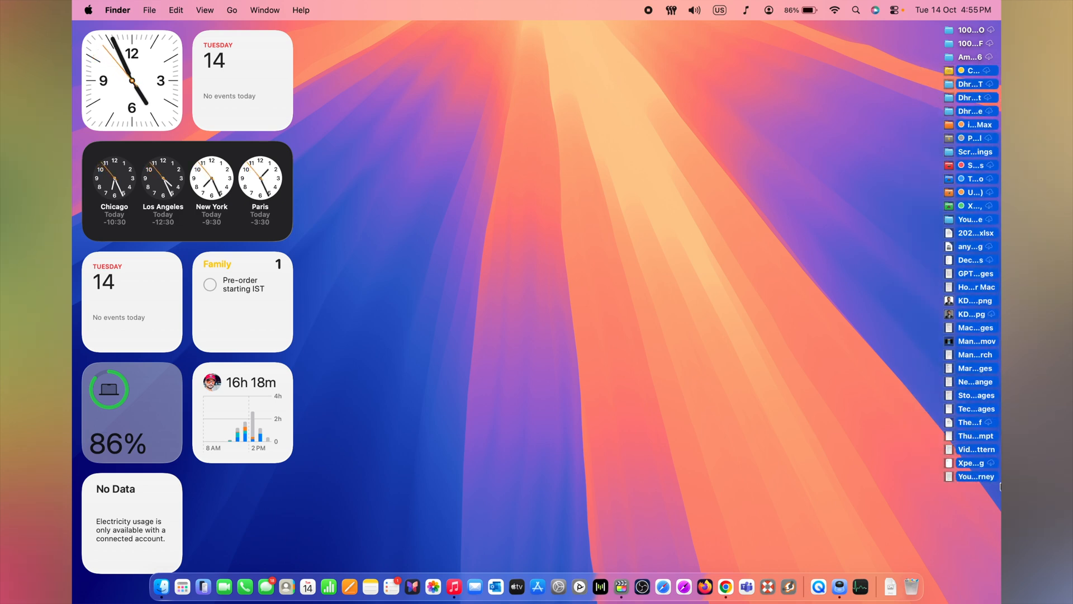
# - Bring up the desktop context menu to choose Use Stacks
pyautogui.rightClick(658, 190)
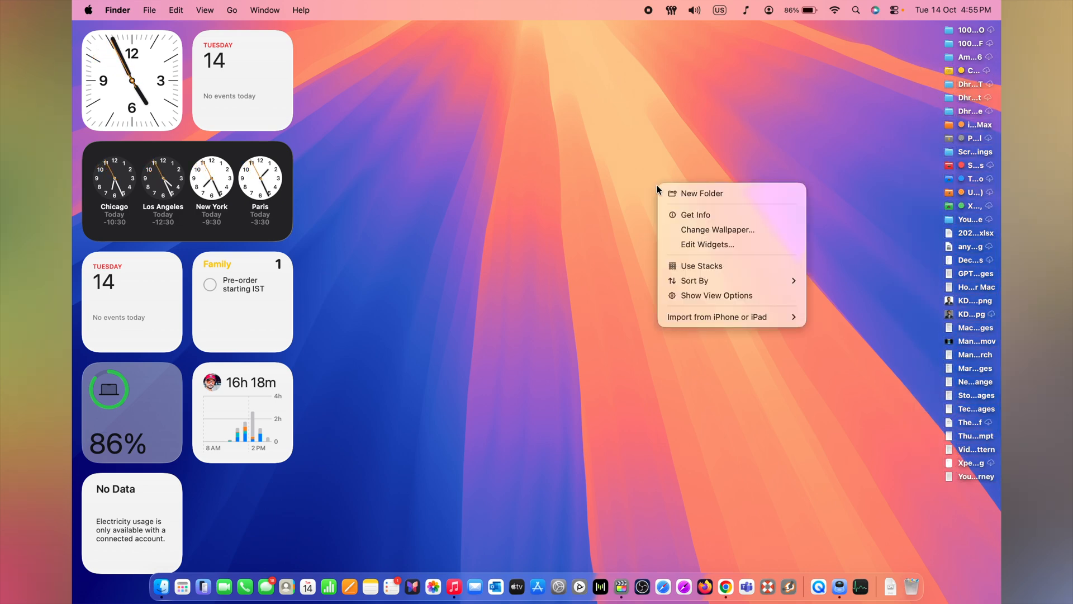